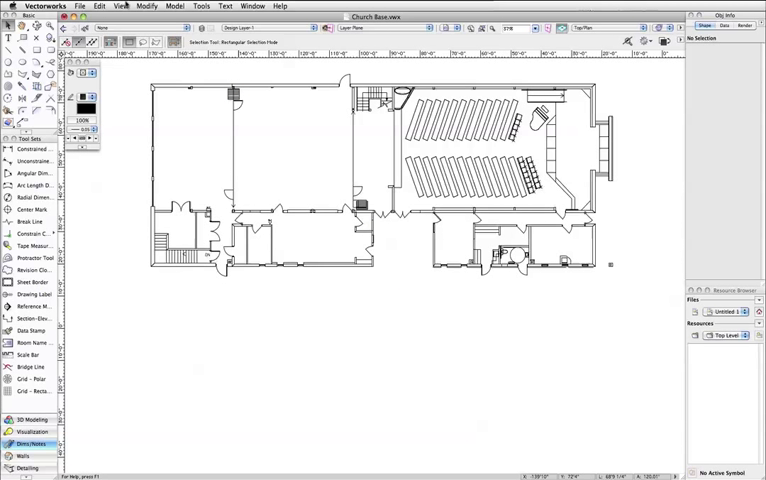
Set Layer Options to Show/Snap/Modify Others so Proposed Addition appears below the plan.
{"action": "left_click", "coordinate": [122, 8]}
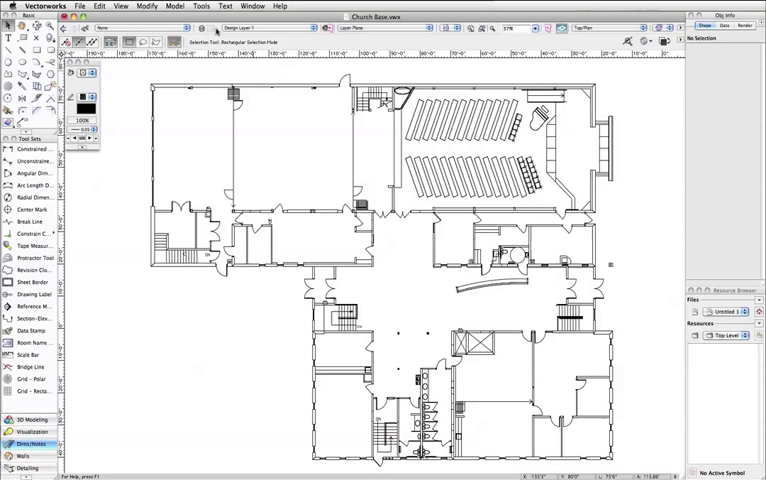
{"action": "left_click", "coordinate": [208, 4]}
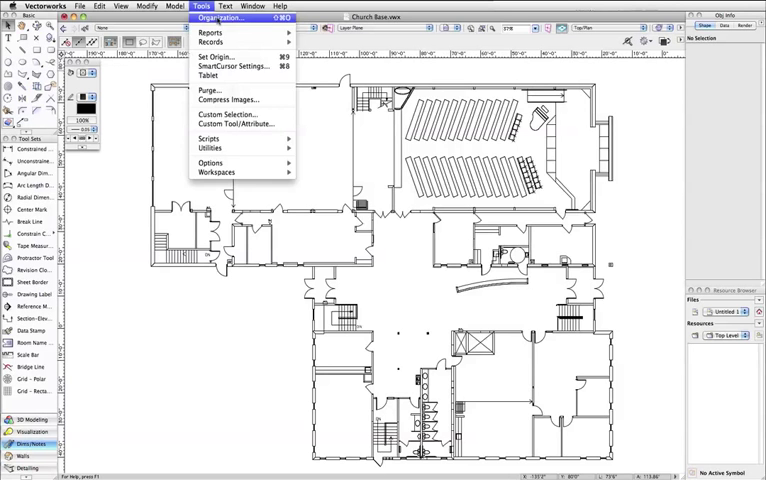
{"action": "left_click", "coordinate": [224, 16]}
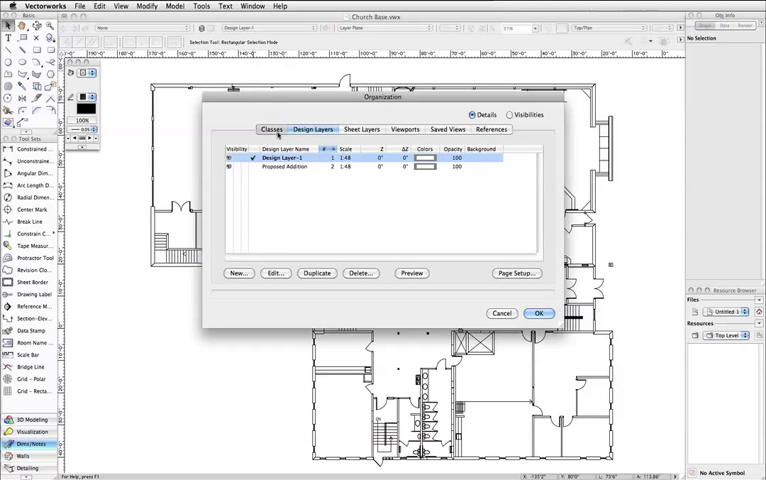
{"action": "left_click", "coordinate": [272, 128]}
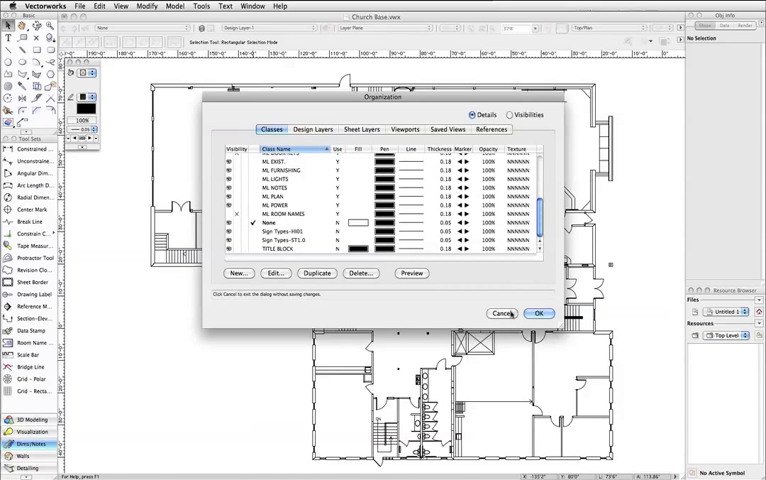
{"action": "left_click", "coordinate": [538, 312]}
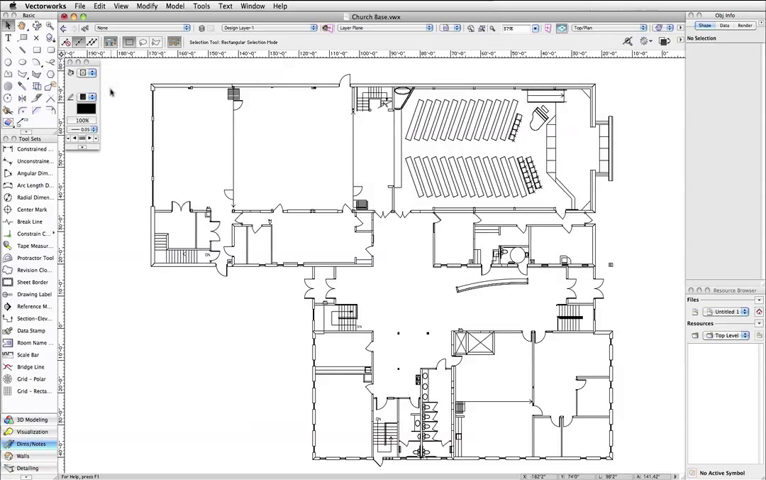
{"action": "mouse_move", "coordinate": [534, 314]}
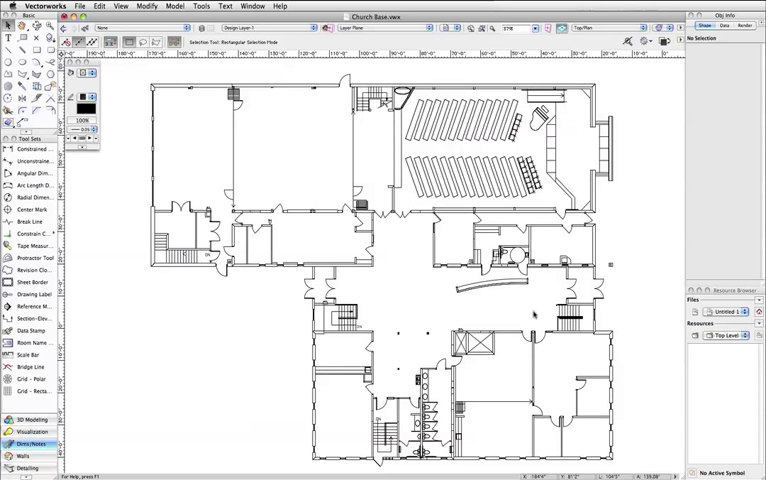
Enable Use layer colors in Document Preferences Display settings and confirm.
{"action": "left_click", "coordinate": [80, 12]}
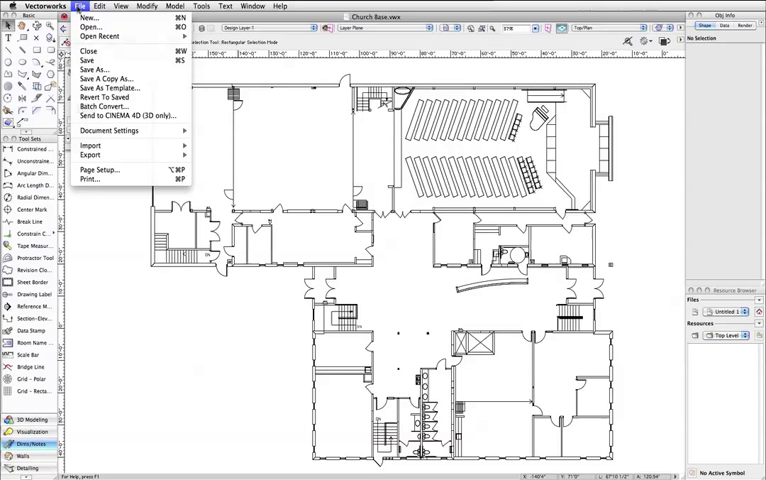
{"action": "mouse_move", "coordinate": [110, 132]}
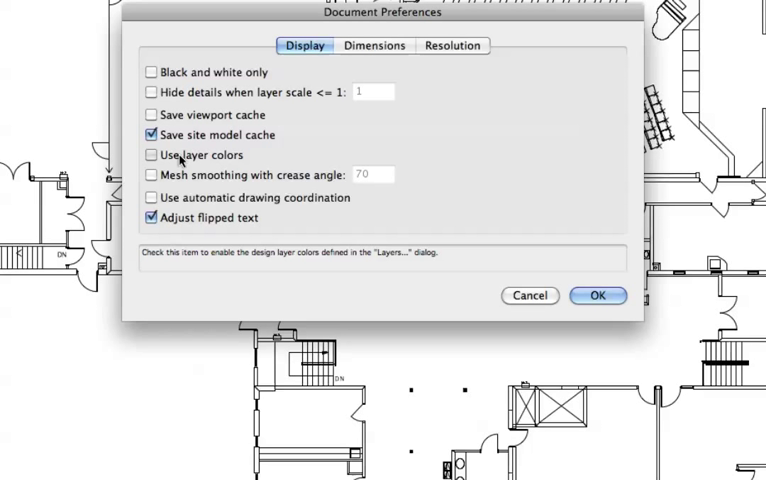
{"action": "left_click", "coordinate": [152, 156]}
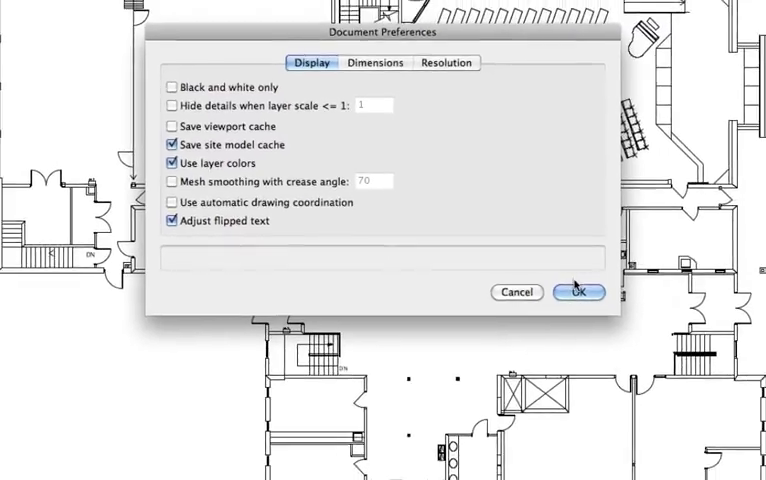
{"action": "left_click", "coordinate": [580, 292]}
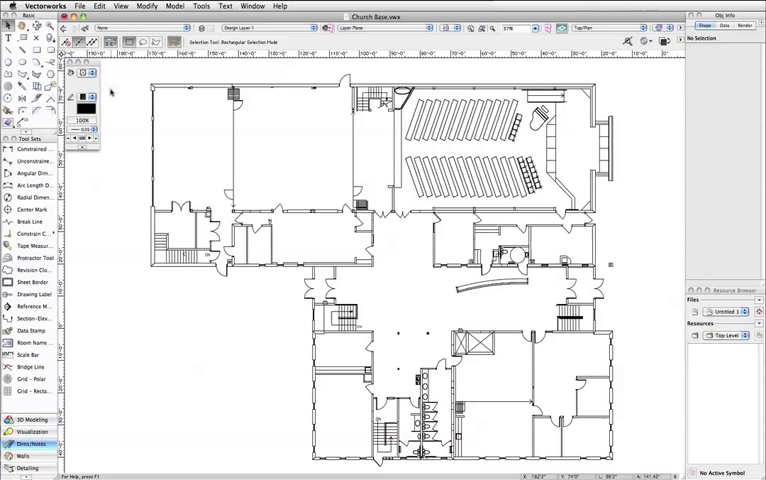
In Organization, select the Proposed Addition design layer and edit it.
{"action": "left_click", "coordinate": [204, 8]}
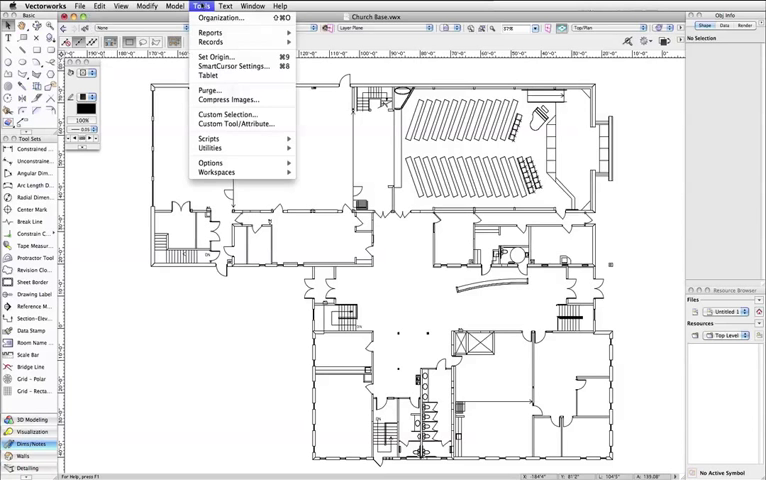
{"action": "left_click", "coordinate": [220, 16]}
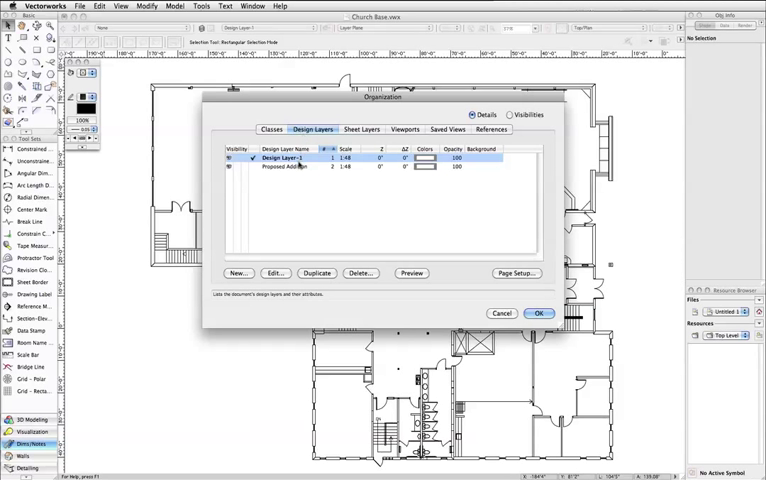
{"action": "left_click", "coordinate": [284, 168]}
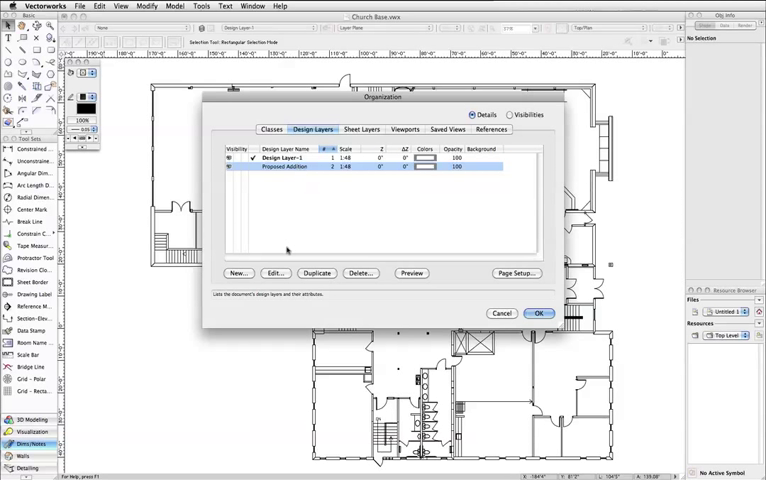
{"action": "left_click", "coordinate": [274, 272]}
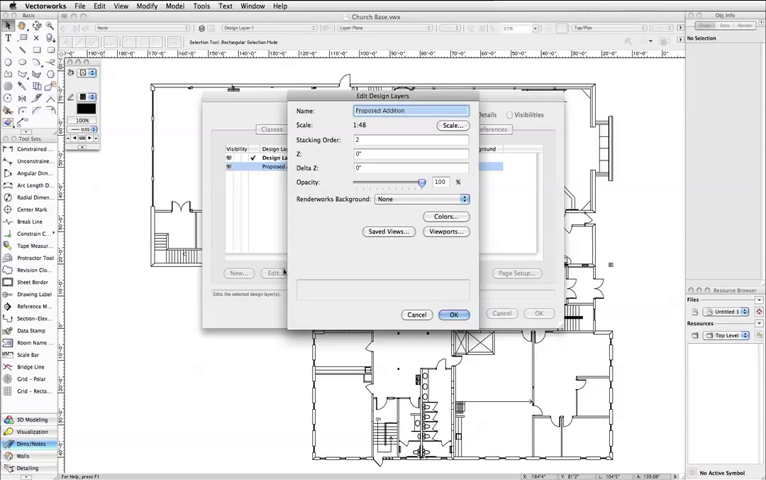
{"action": "mouse_move", "coordinate": [446, 216]}
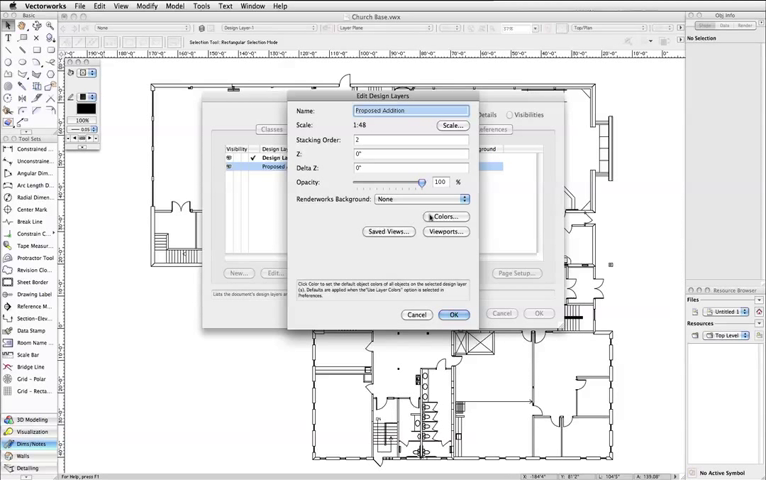
Set the layer's pen colour to blue and fill to pale blue, then confirm the layer edits.
{"action": "left_click", "coordinate": [442, 216]}
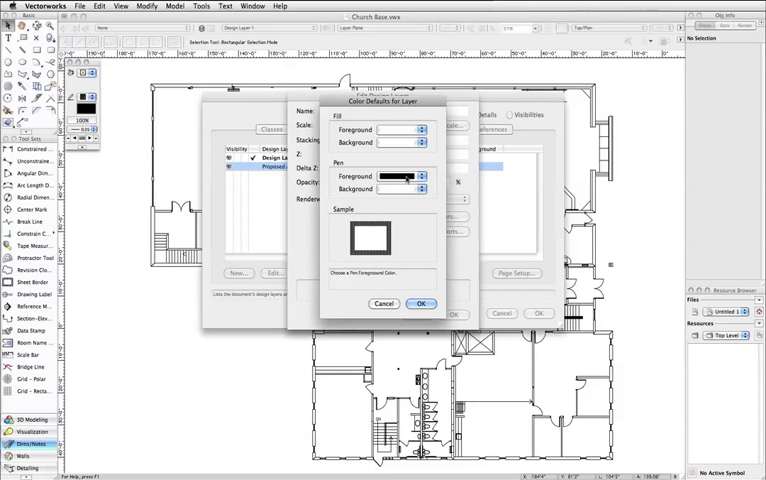
{"action": "left_click", "coordinate": [420, 176]}
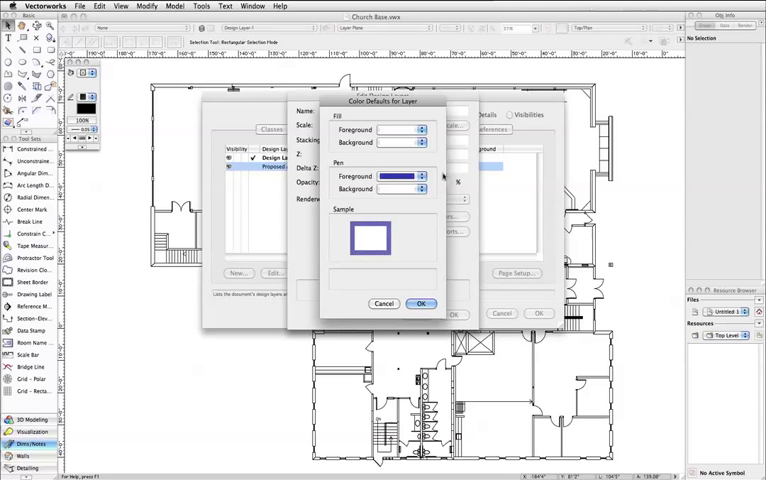
{"action": "left_click", "coordinate": [422, 128]}
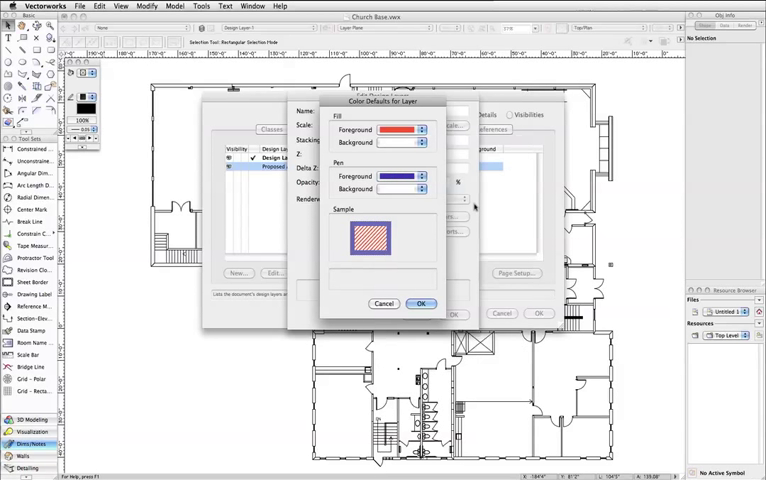
{"action": "left_click", "coordinate": [420, 130]}
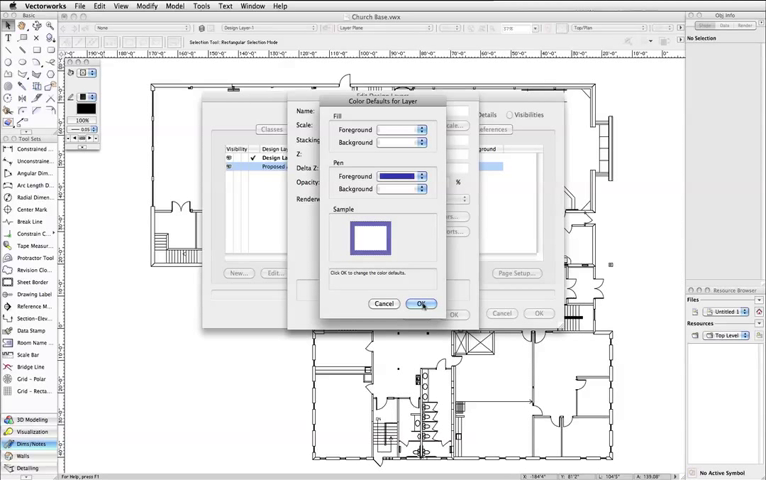
{"action": "left_click", "coordinate": [420, 304]}
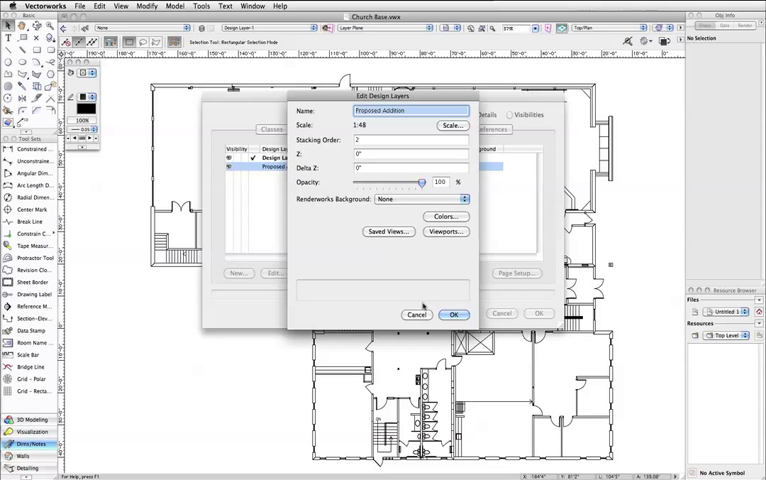
{"action": "left_click", "coordinate": [454, 314]}
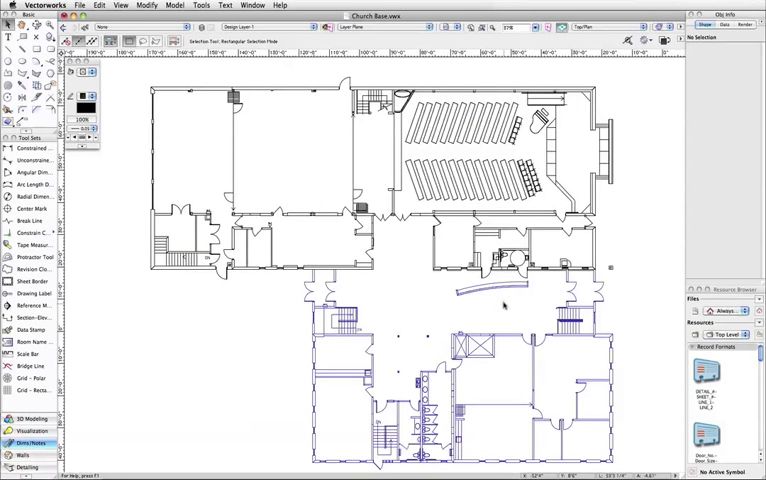
{"action": "mouse_move", "coordinate": [604, 212]}
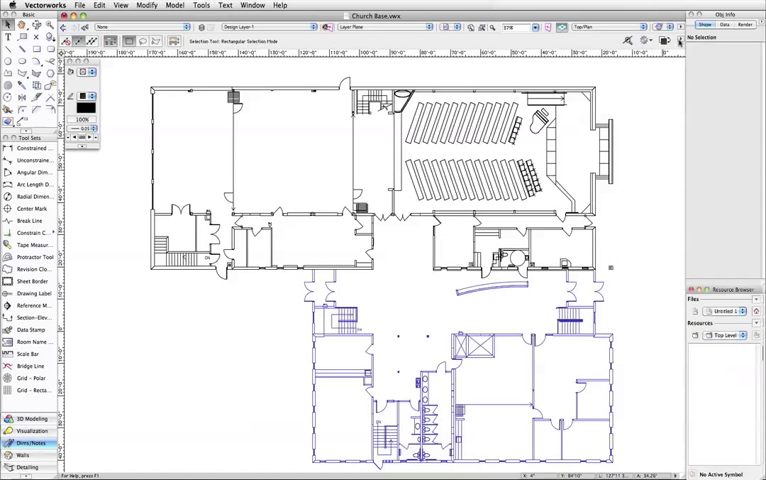
Close the Organization dialog so the addition portion of the plan shows in blue.
{"action": "left_click", "coordinate": [666, 28]}
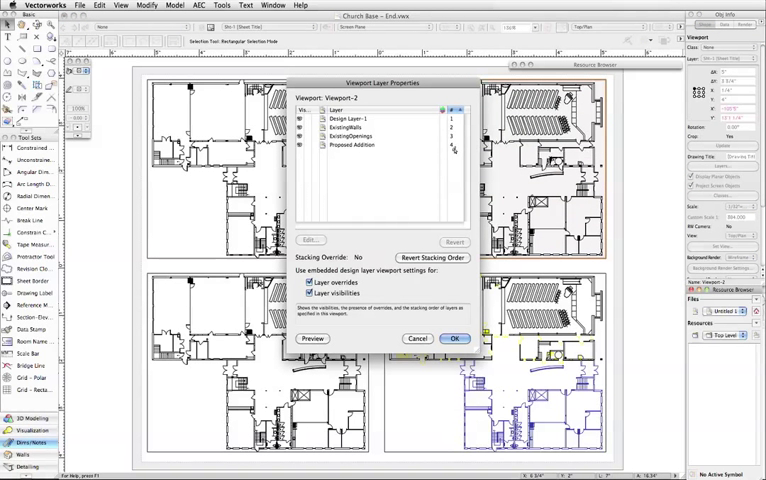
Enable Proposed Addition layer colours in two sheet viewports' Layer Properties and confirm each.
{"action": "left_click", "coordinate": [352, 144]}
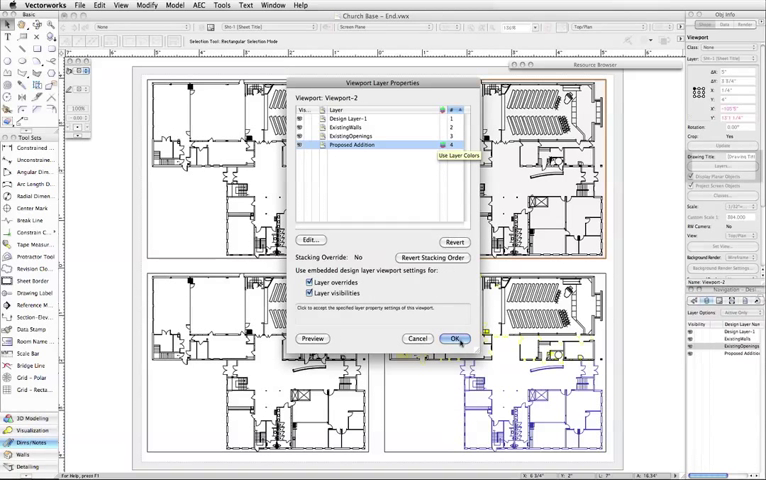
{"action": "left_click", "coordinate": [458, 338]}
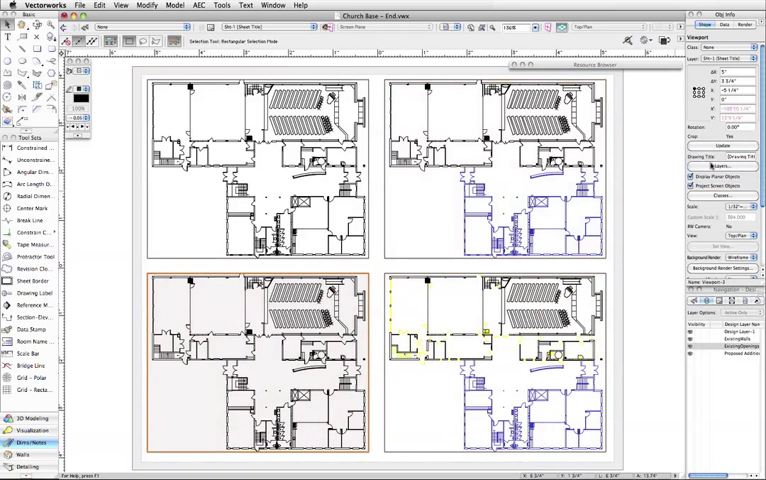
{"action": "left_click", "coordinate": [720, 166]}
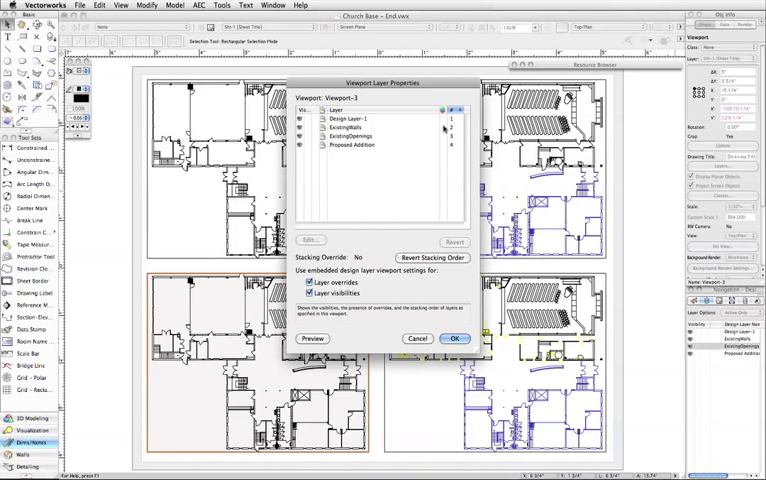
{"action": "left_click", "coordinate": [360, 136]}
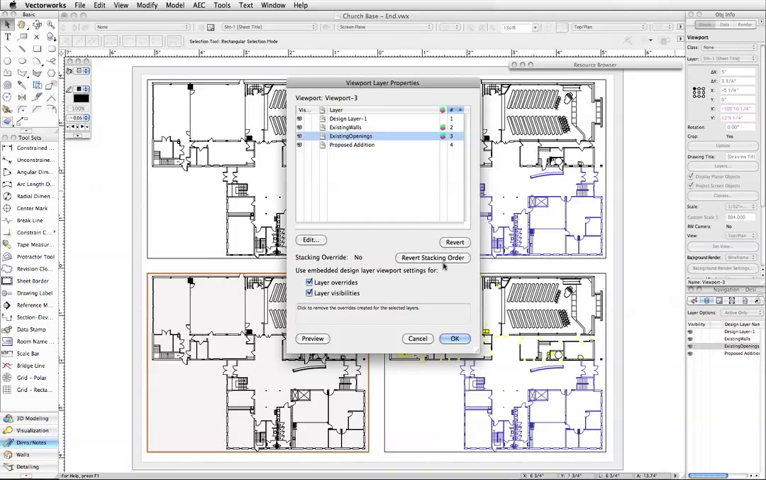
{"action": "left_click", "coordinate": [456, 338]}
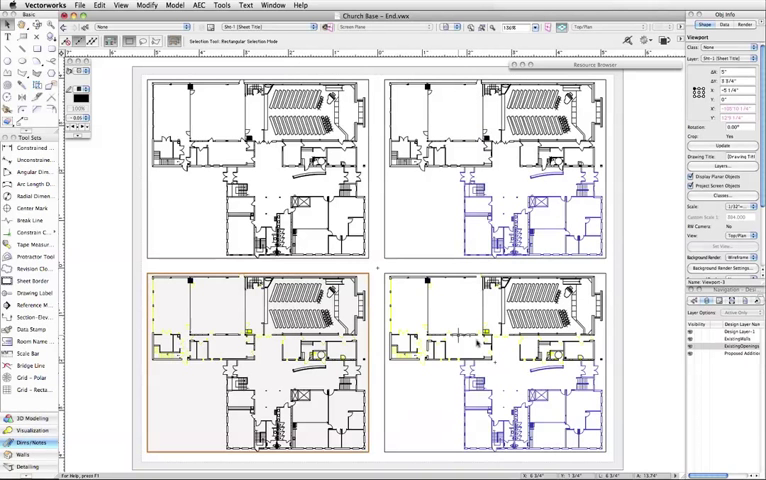